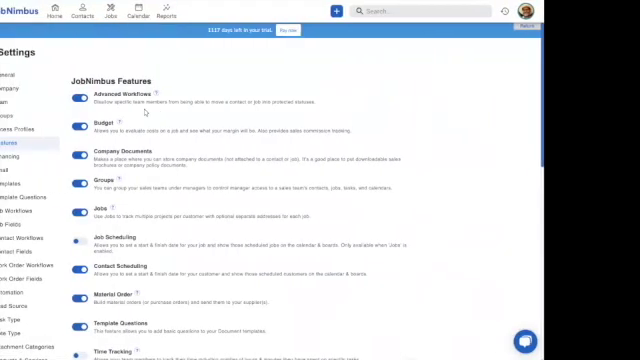
{"action": "mouse_move", "coordinate": [216, 68]}
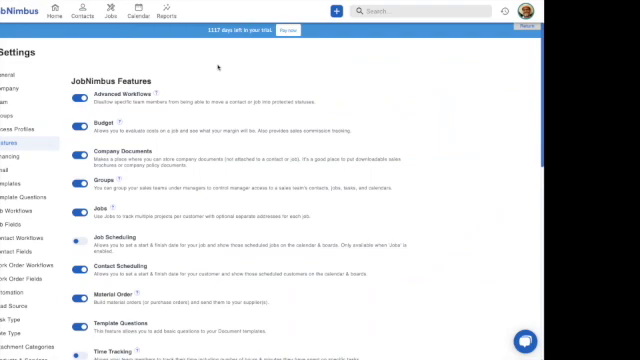
{"action": "mouse_move", "coordinate": [500, 40]}
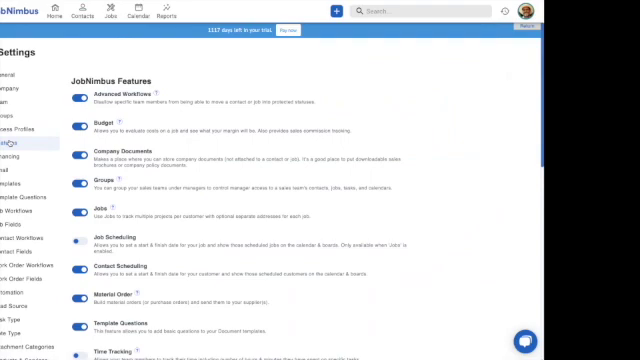
- Scroll the Settings features list to reach the EagleView integration entry
{"action": "scroll", "scroll_direction": "down", "scroll_amount": 3}
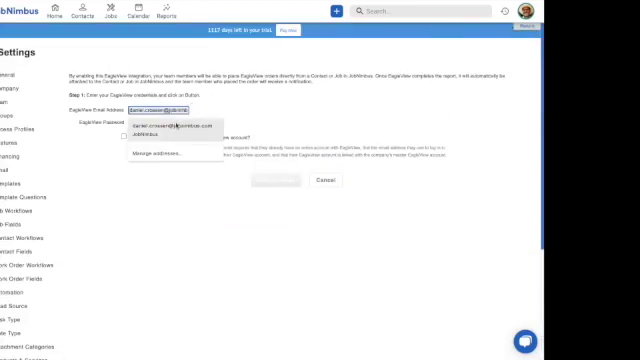
- Submit the saved EagleView username and password and grant account access
{"action": "left_click", "coordinate": [162, 124]}
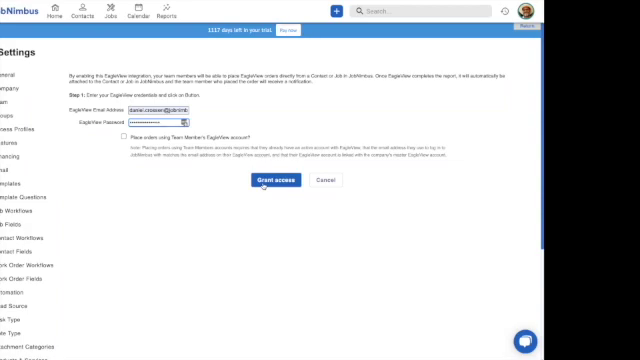
{"action": "left_click", "coordinate": [268, 182]}
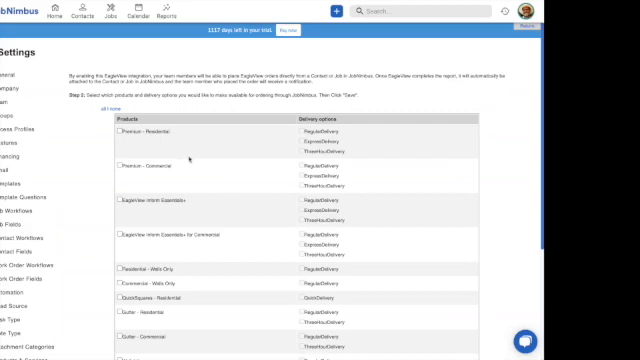
- Select Premium - Residential as the available EagleView product and save the integration
{"action": "left_click", "coordinate": [114, 132]}
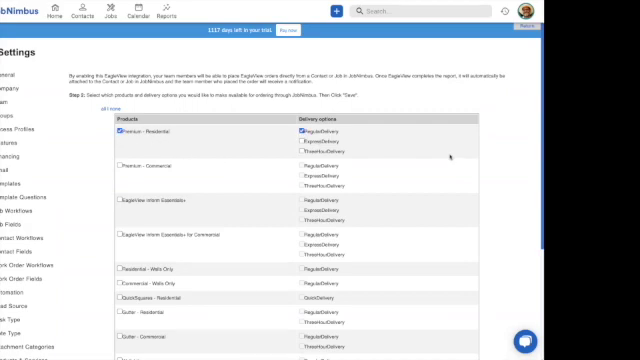
{"action": "scroll", "scroll_direction": "down", "scroll_amount": 3}
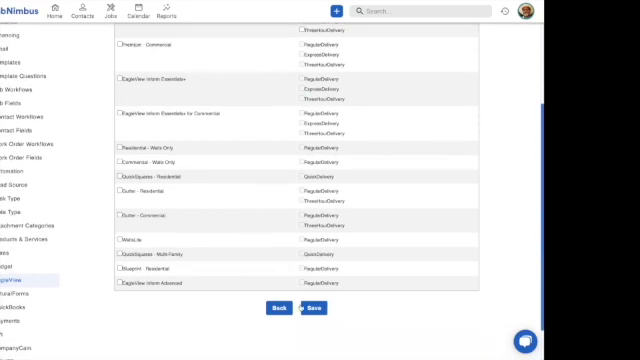
{"action": "left_click", "coordinate": [316, 308]}
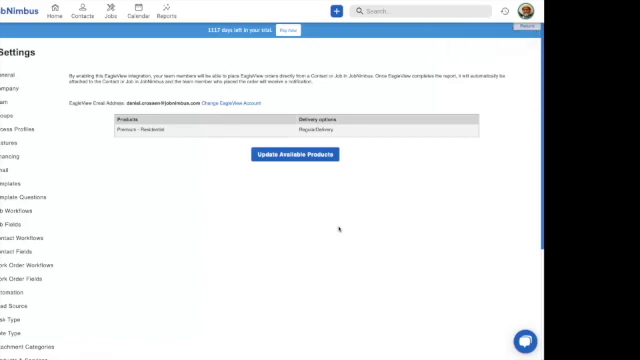
{"action": "mouse_move", "coordinate": [318, 168]}
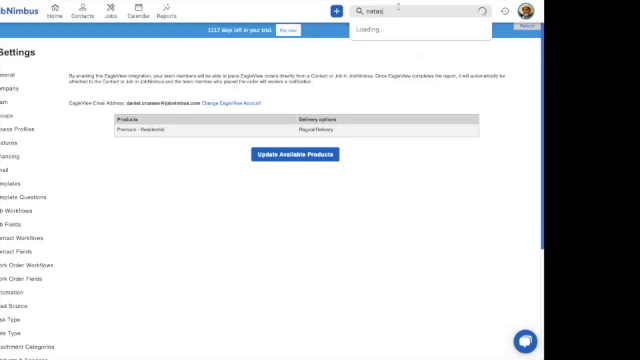
- Search for 'natasha' and open the matching contact's record
{"action": "type", "text": "natasha"}
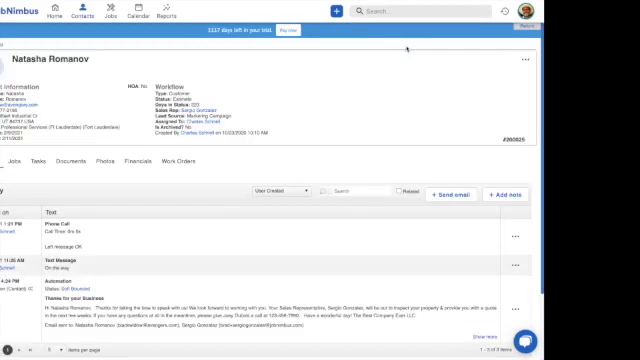
{"action": "left_click", "coordinate": [528, 60]}
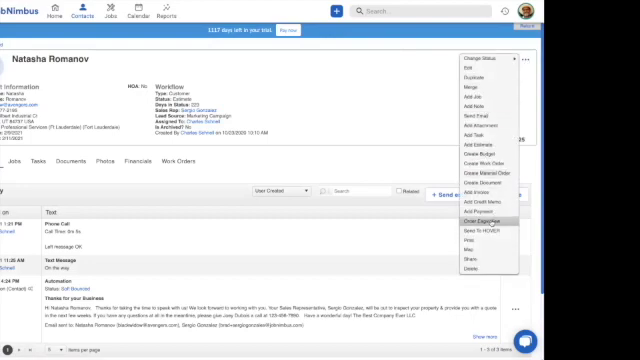
- Place an EagleView order for the contact's address from the actions menu
{"action": "left_click", "coordinate": [480, 218]}
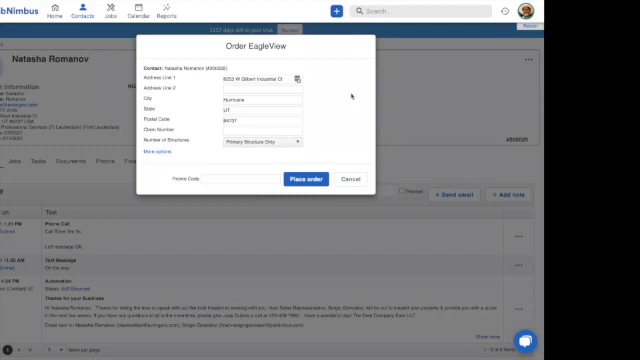
{"action": "mouse_move", "coordinate": [200, 66]}
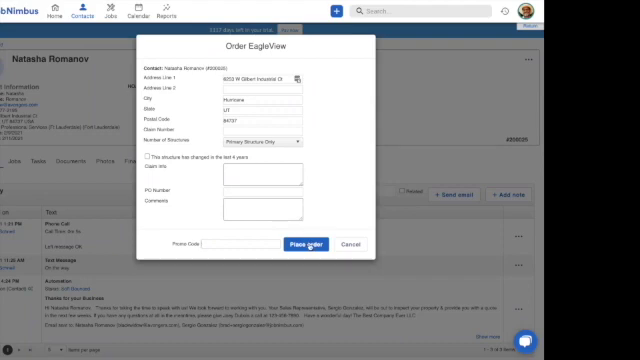
{"action": "left_click", "coordinate": [306, 242]}
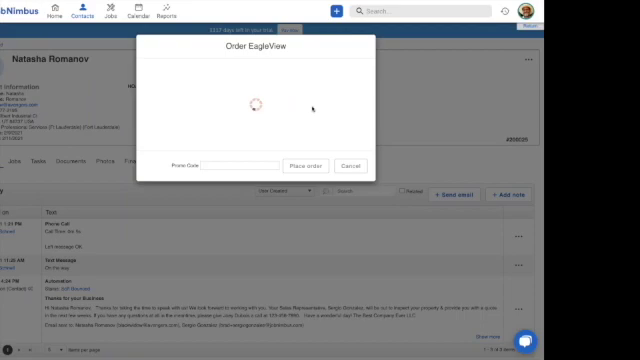
- Return to the contact's record and view its Activity feed with the new EagleView entry
{"action": "left_click", "coordinate": [312, 164]}
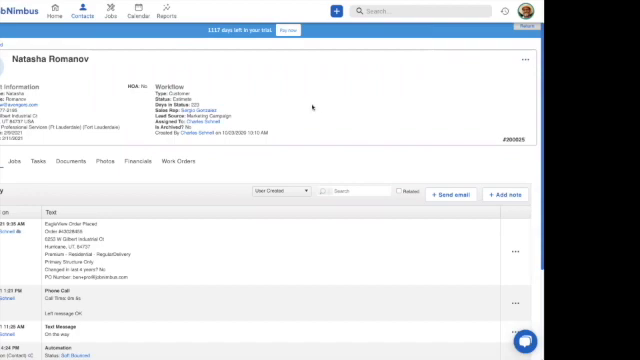
{"action": "mouse_move", "coordinate": [312, 104]}
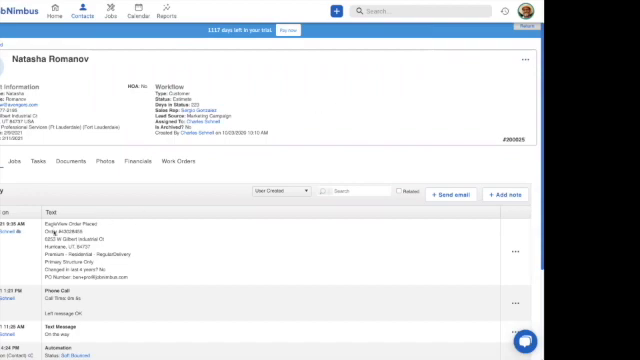
{"action": "double_click", "coordinate": [70, 244]}
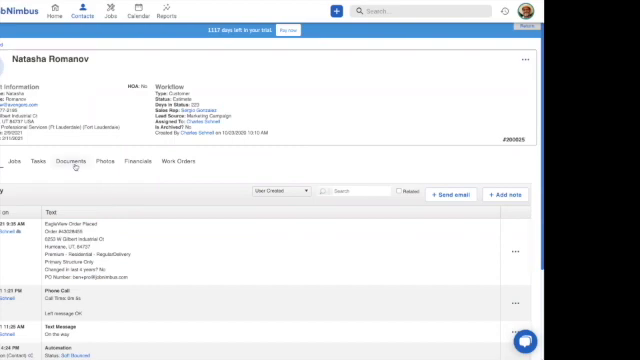
- Open the delivered EagleView Premium Report PDF from the contact's Documents
{"action": "left_click", "coordinate": [64, 160]}
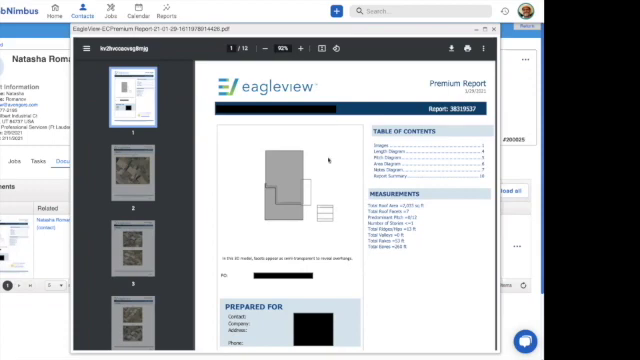
{"action": "mouse_move", "coordinate": [304, 184]}
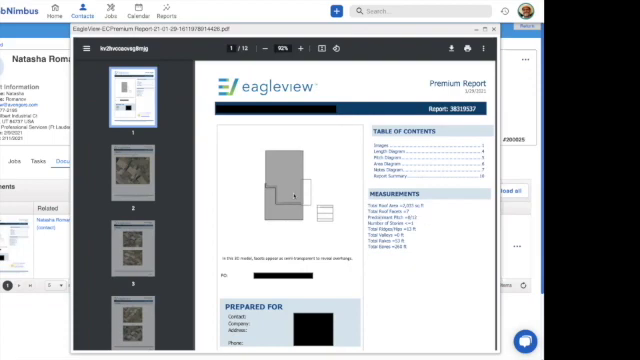
{"action": "scroll", "scroll_direction": "down", "scroll_amount": 3}
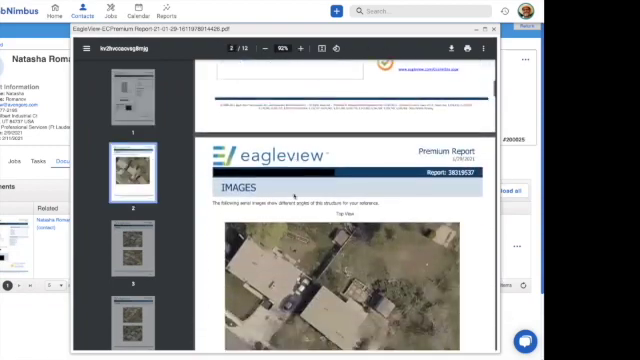
{"action": "scroll", "scroll_direction": "down", "scroll_amount": 3}
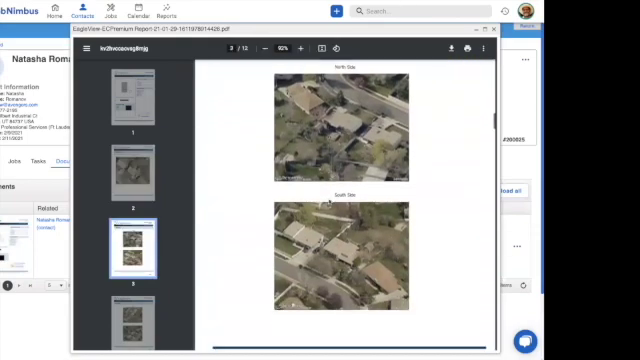
{"action": "scroll", "scroll_direction": "down", "scroll_amount": 3}
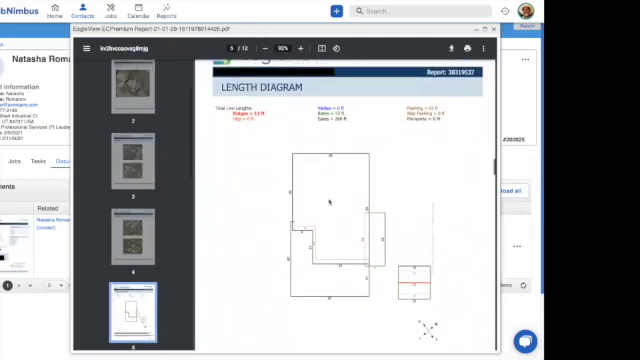
{"action": "scroll", "scroll_direction": "down", "scroll_amount": 3}
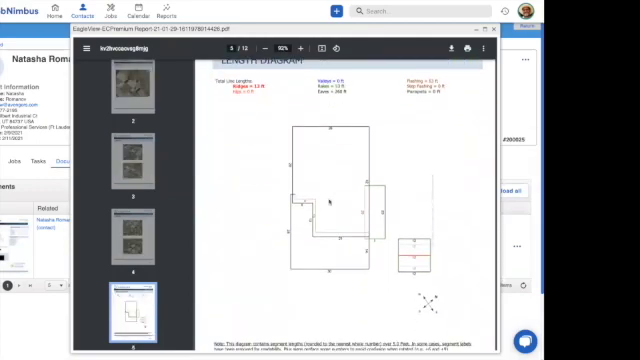
{"action": "scroll", "scroll_direction": "down", "scroll_amount": 3}
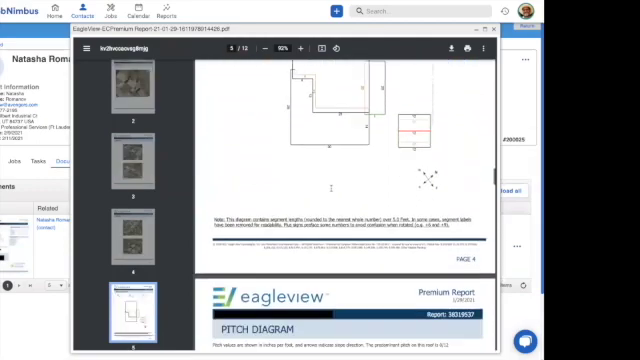
{"action": "scroll", "scroll_direction": "down", "scroll_amount": 3}
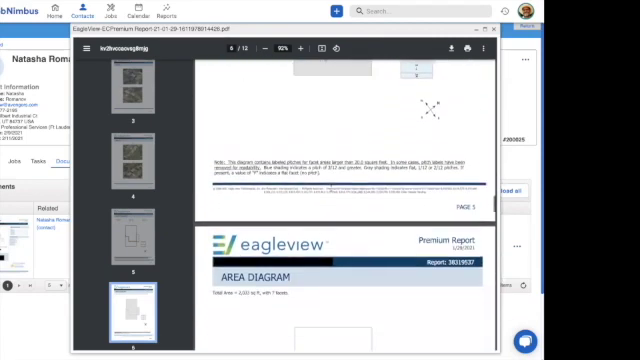
{"action": "scroll", "scroll_direction": "down", "scroll_amount": 3}
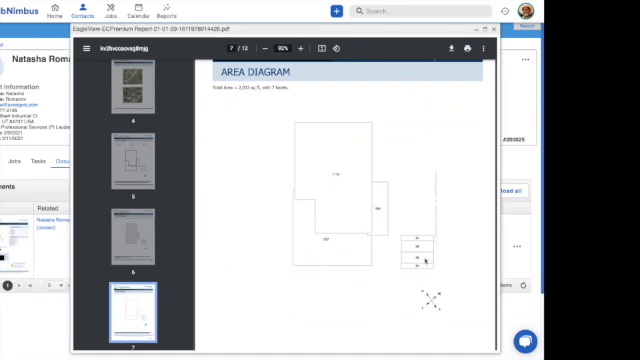
{"action": "scroll", "scroll_direction": "down", "scroll_amount": 3}
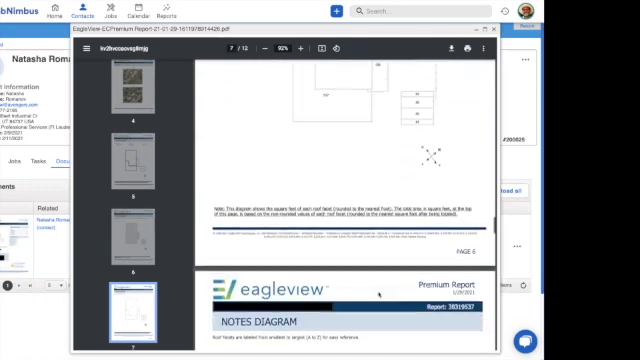
{"action": "scroll", "scroll_direction": "down", "scroll_amount": 3}
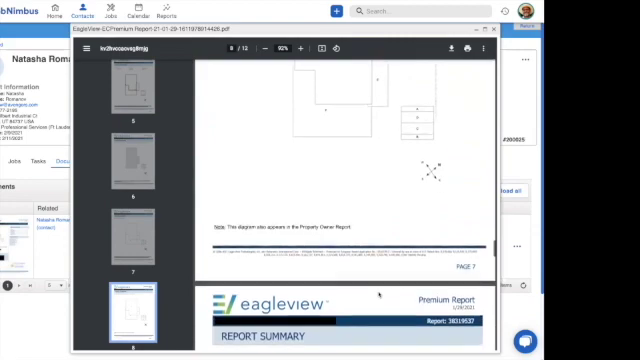
{"action": "scroll", "scroll_direction": "down", "scroll_amount": 3}
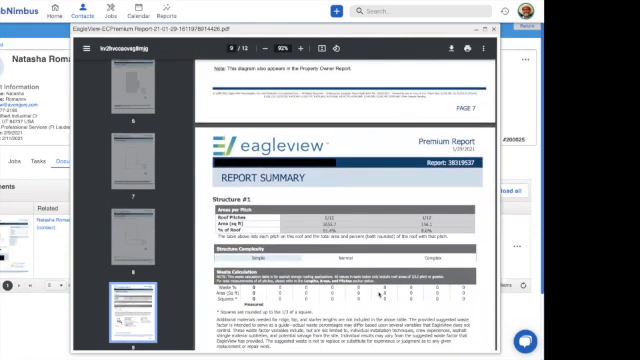
{"action": "scroll", "scroll_direction": "down", "scroll_amount": 3}
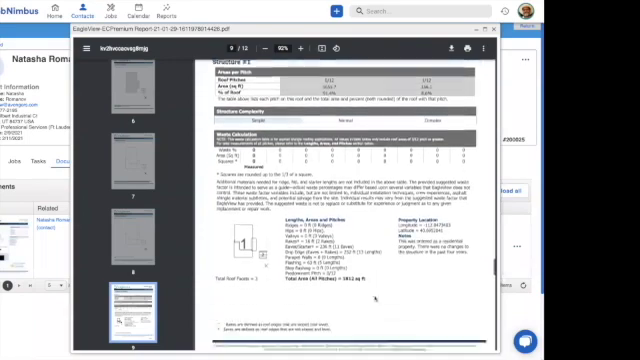
{"action": "scroll", "scroll_direction": "down", "scroll_amount": 3}
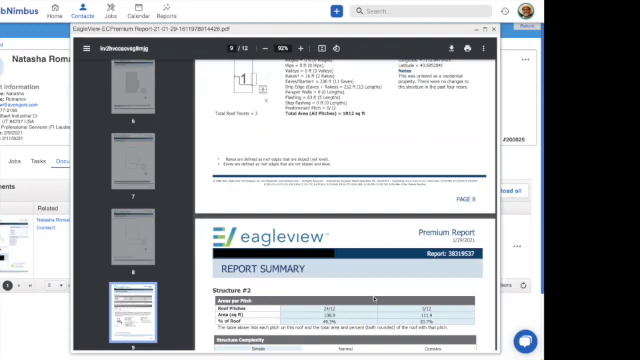
{"action": "scroll", "scroll_direction": "down", "scroll_amount": 3}
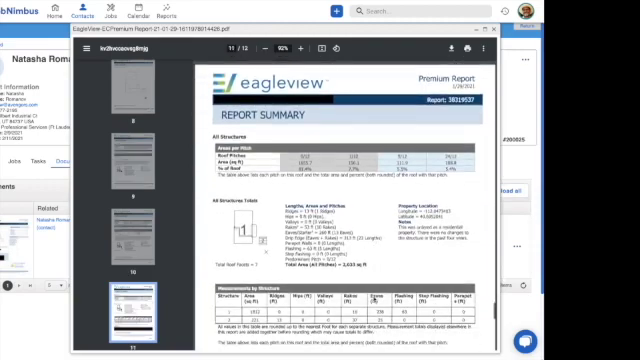
{"action": "scroll", "scroll_direction": "down", "scroll_amount": 3}
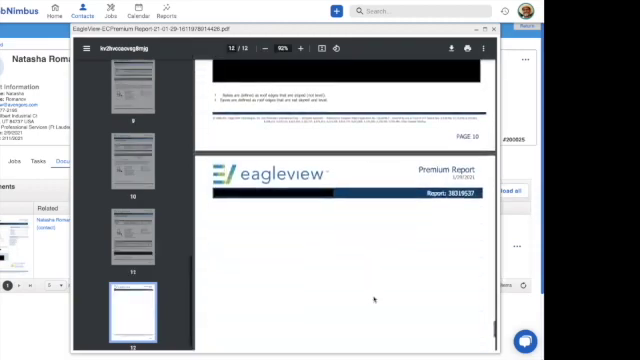